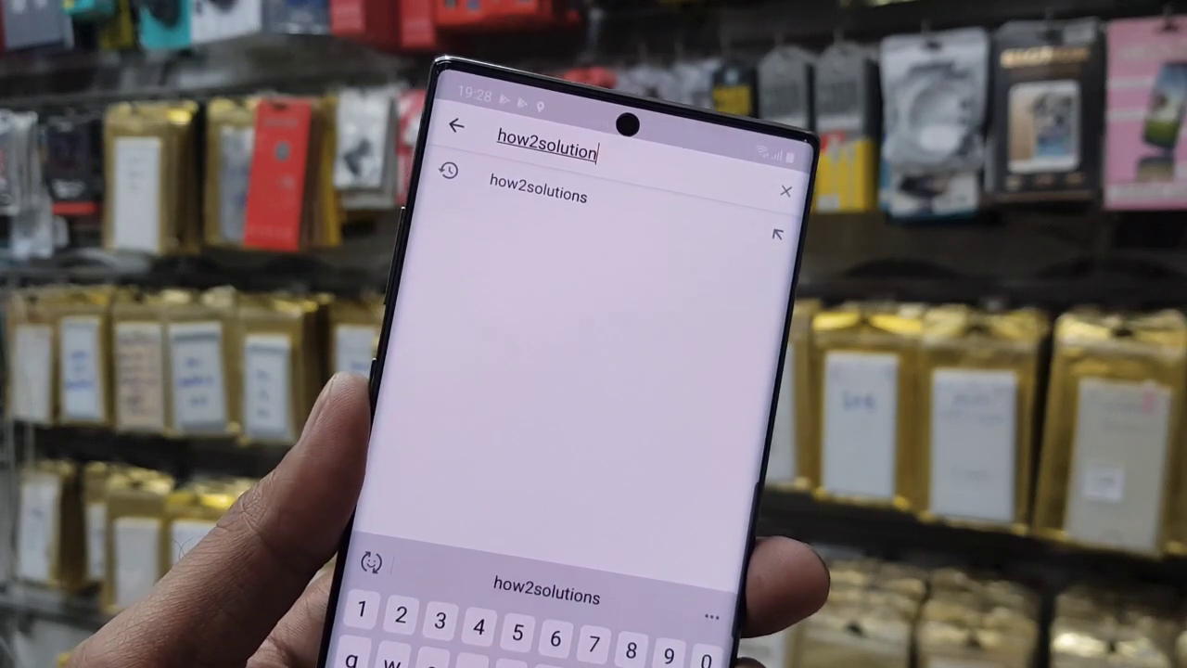
Find the How2Solutions channel on YouTube and subscribe to it
{"action": "left_click", "coordinate": [538, 197]}
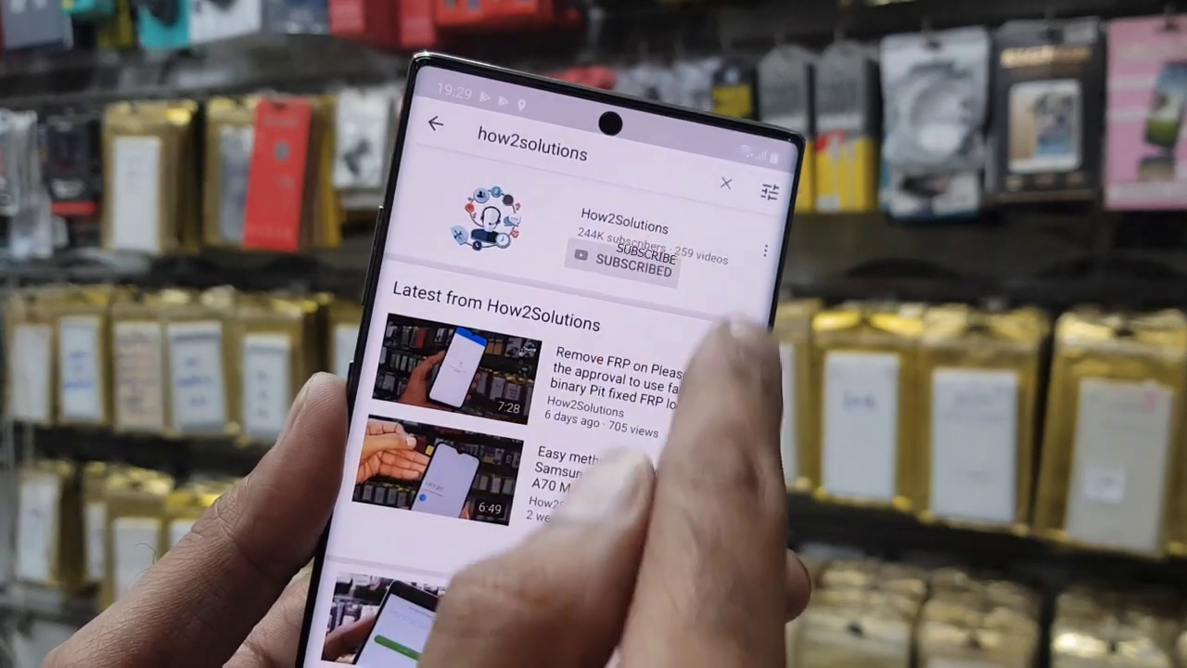
{"action": "left_click", "coordinate": [616, 263]}
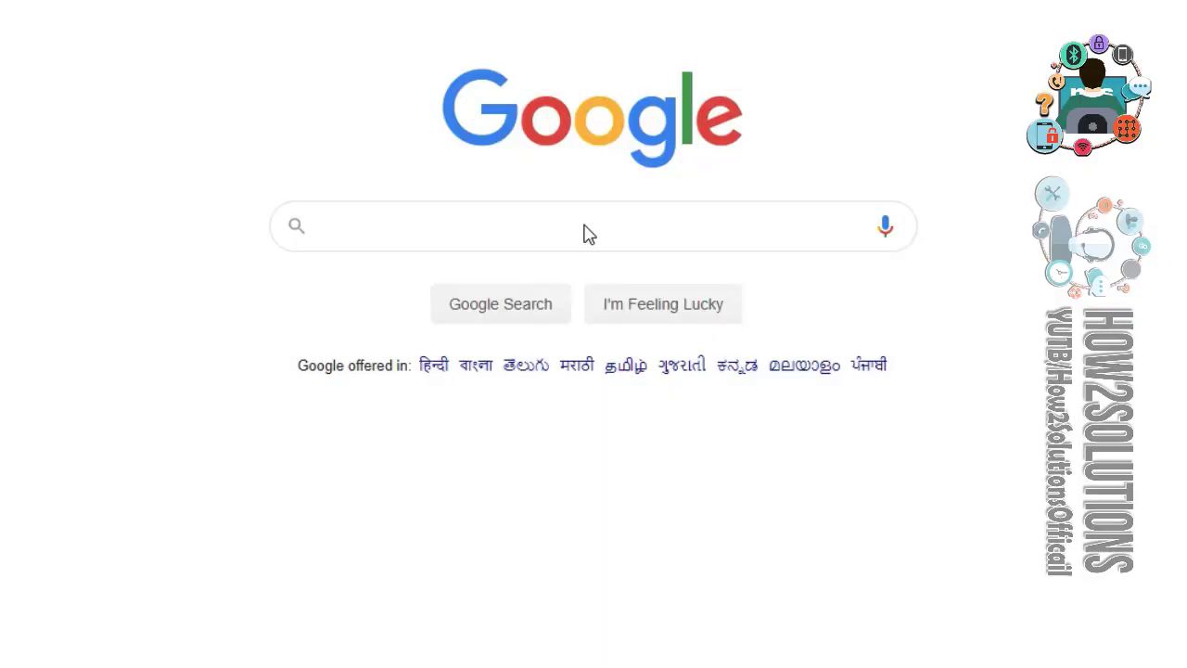
Search Google for 'fix iphone disabled pangu.in' and open the pangu.in unlock/restore guide
{"action": "type", "text": "fix"}
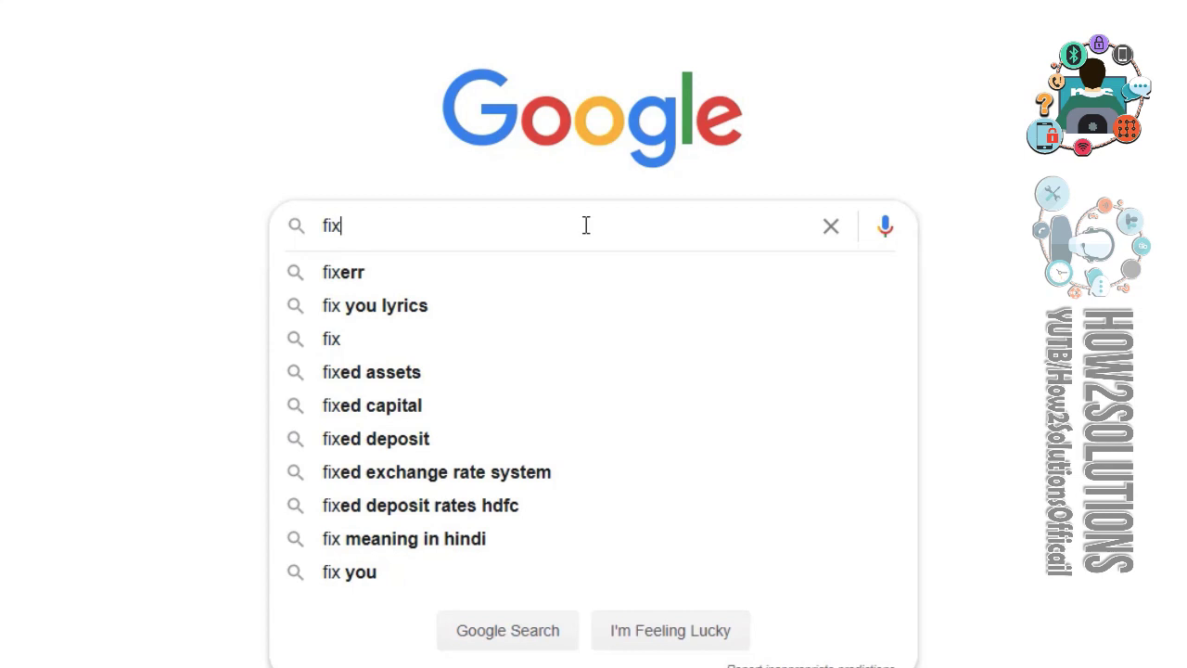
{"action": "type", "text": "iphone d"}
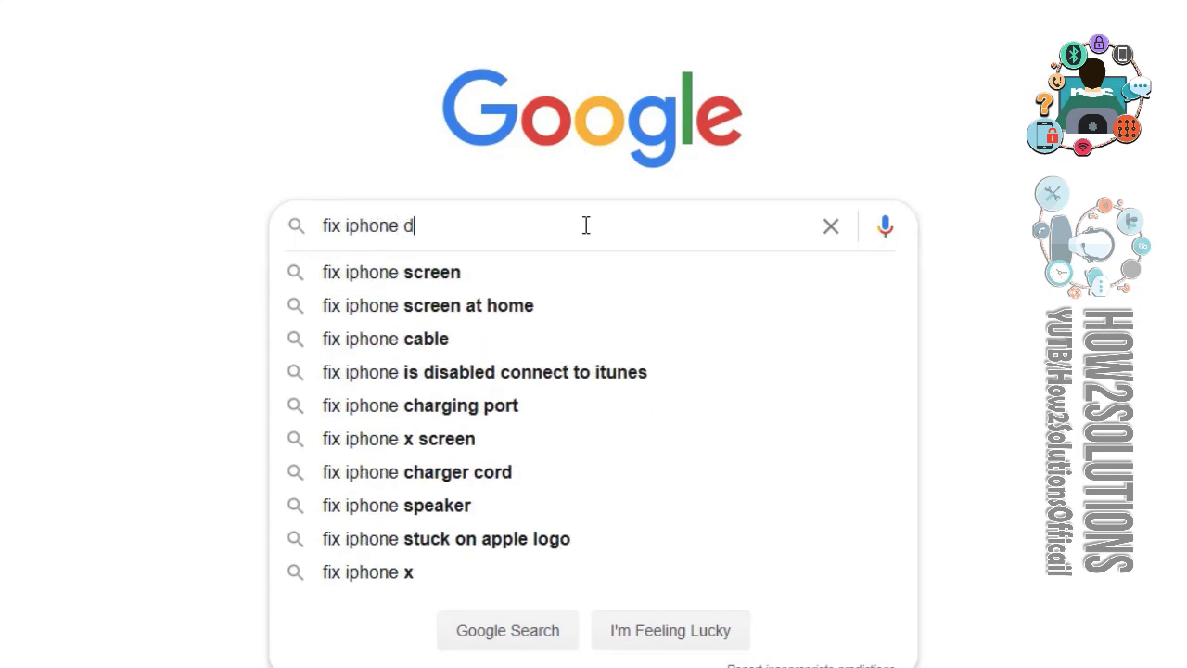
{"action": "type", "text": "isabled pang"}
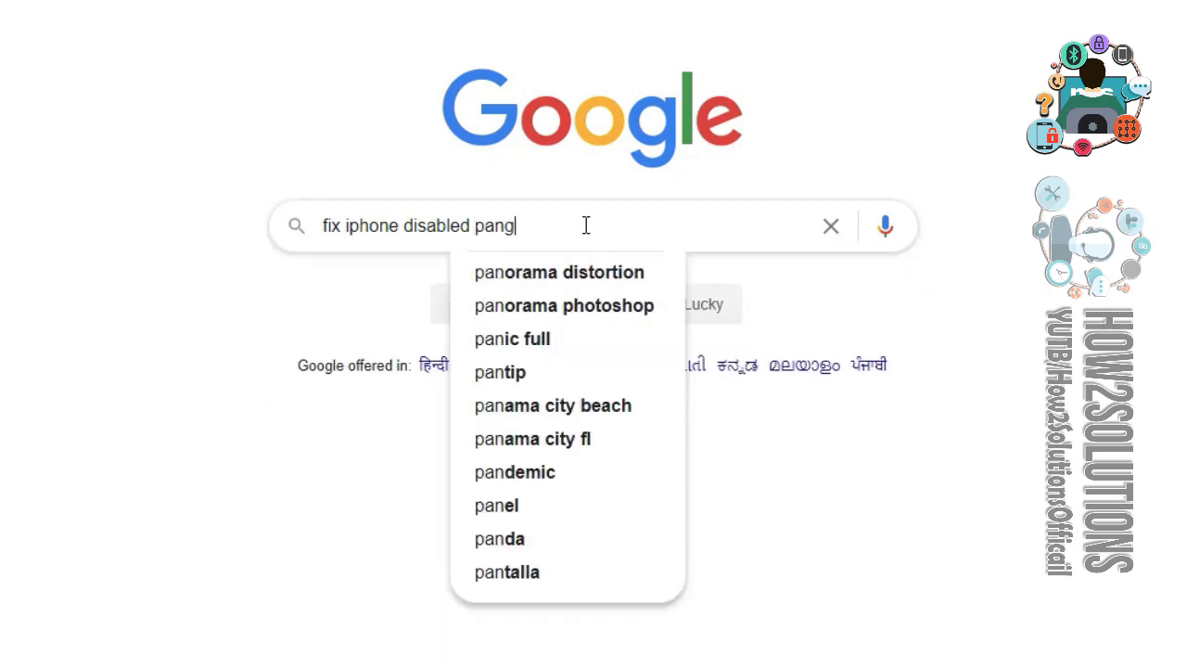
{"action": "type", "text": "u.i"}
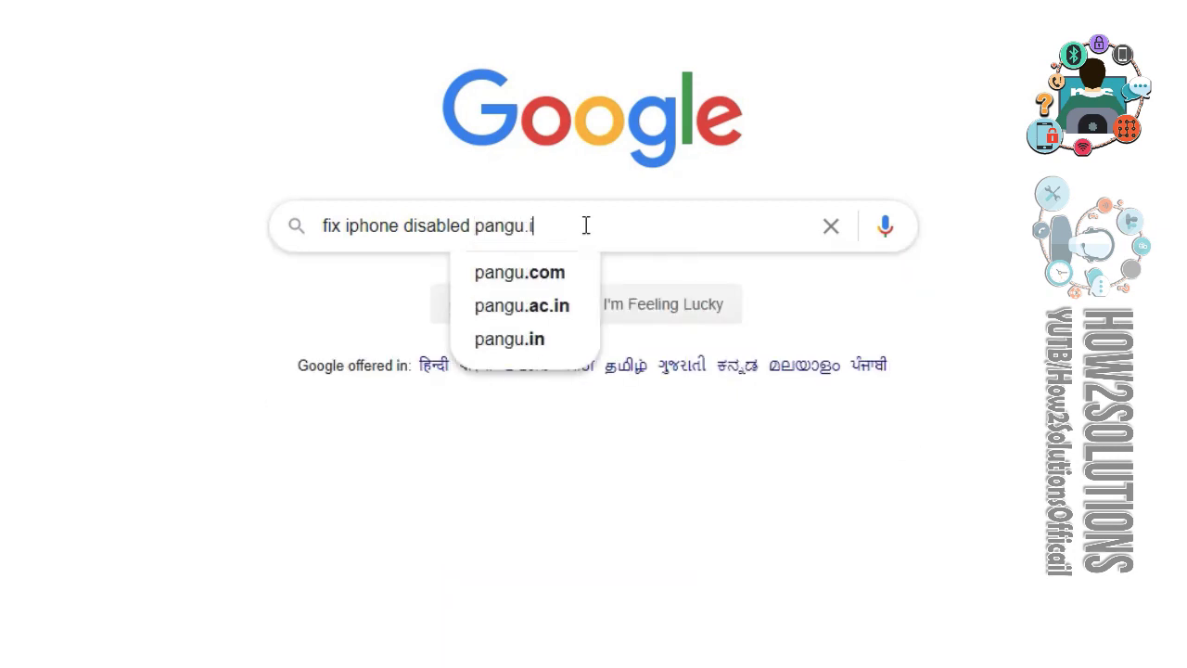
{"action": "left_click", "coordinate": [509, 338]}
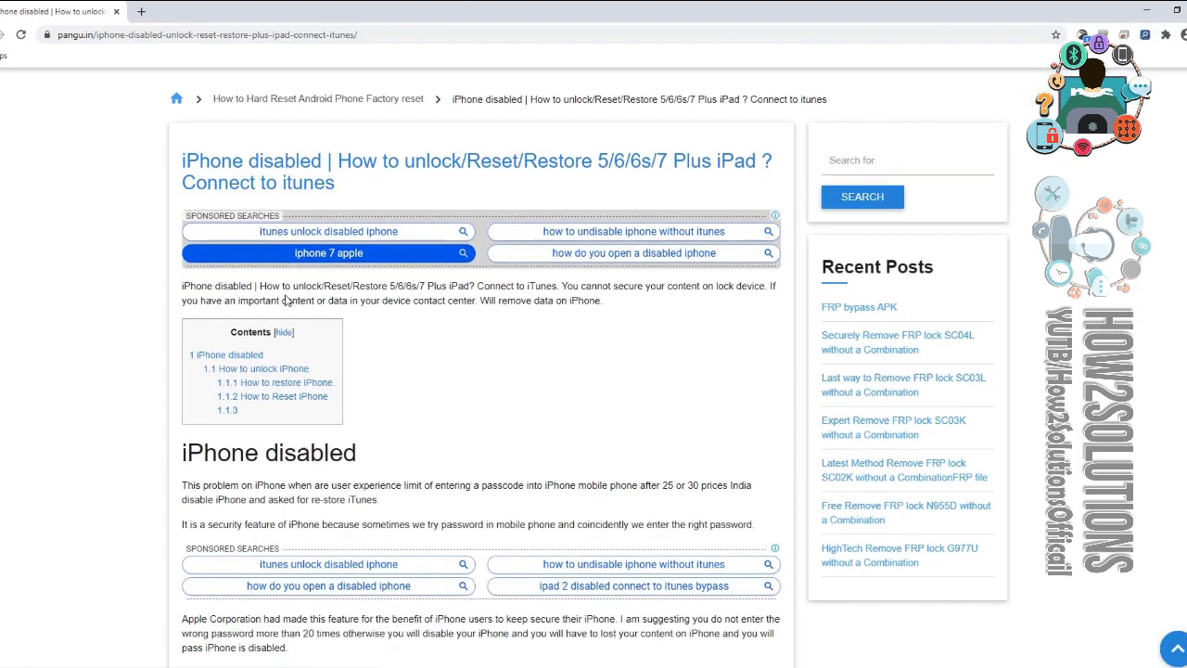
From the guide's Instruction section, open the iTunes download page and the iPhone firmware download site
{"action": "scroll", "scroll_direction": "down", "scroll_amount": 3}
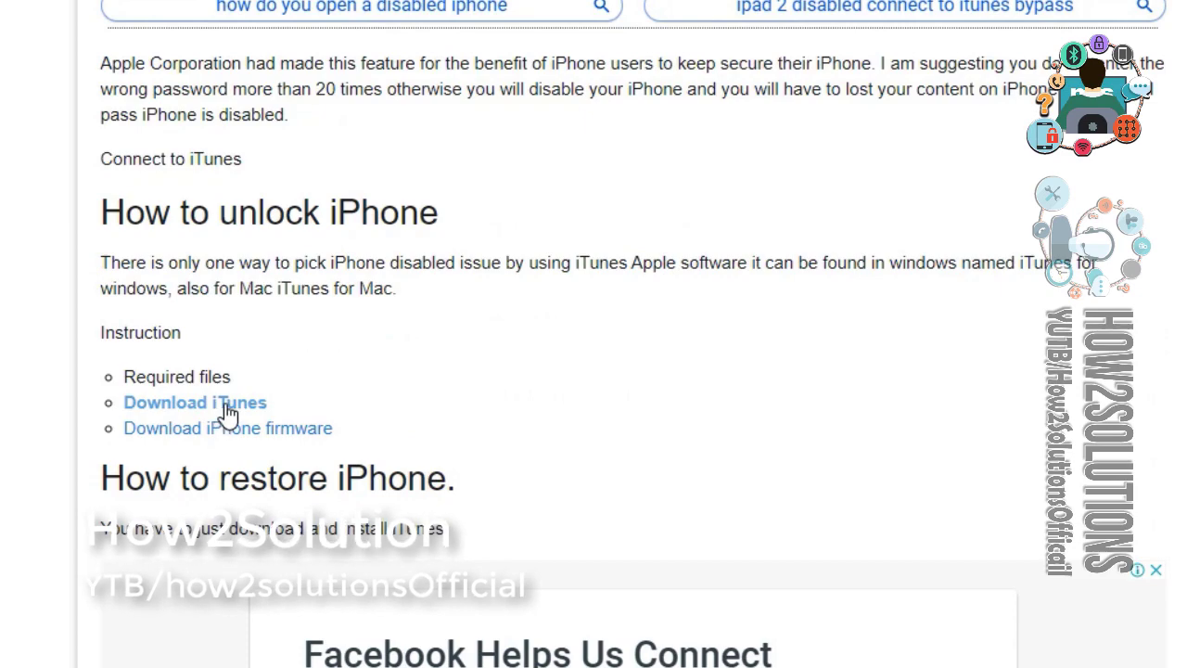
{"action": "left_click", "coordinate": [195, 400]}
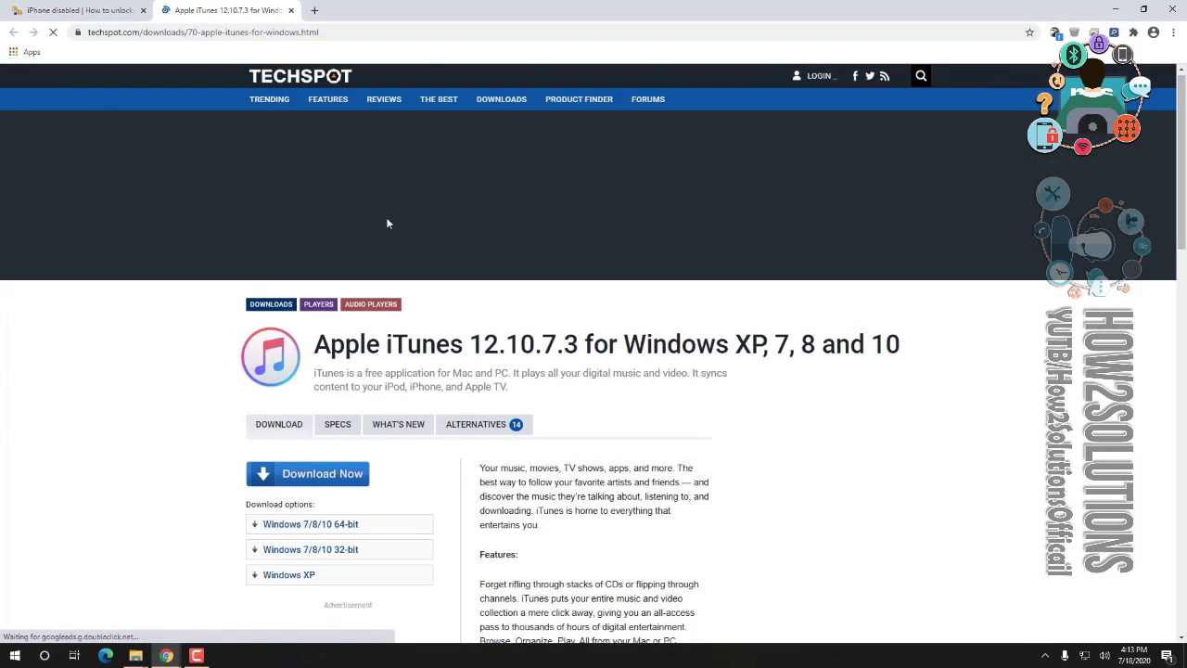
{"action": "scroll", "scroll_direction": "down", "scroll_amount": 3}
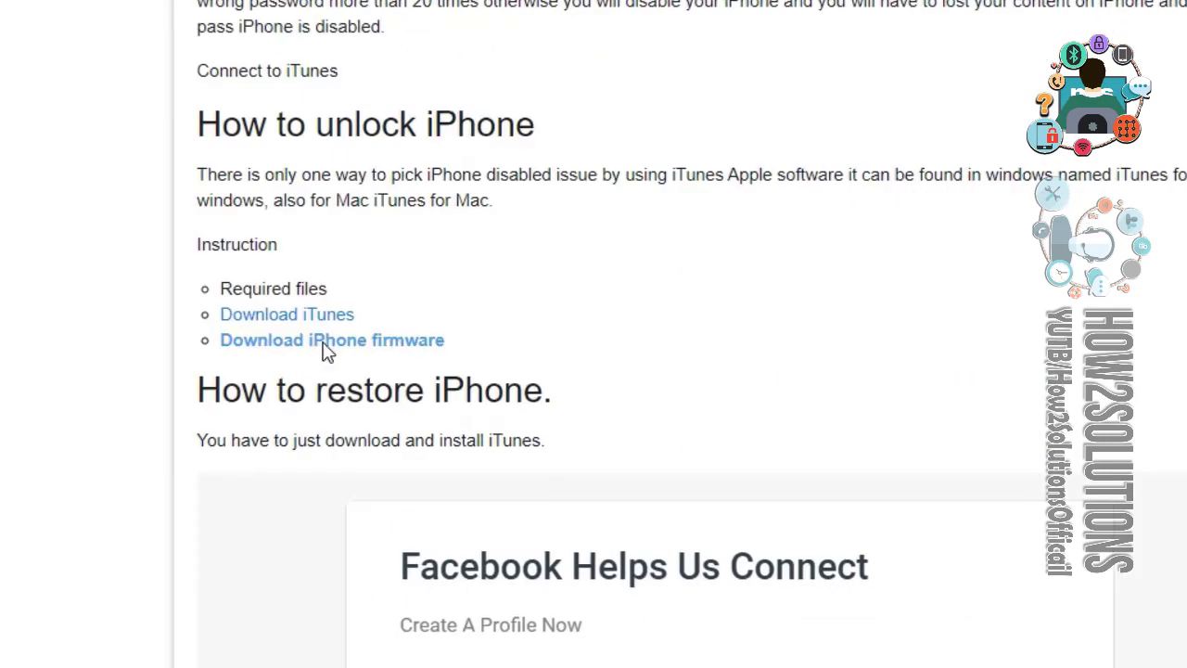
{"action": "left_click", "coordinate": [330, 339]}
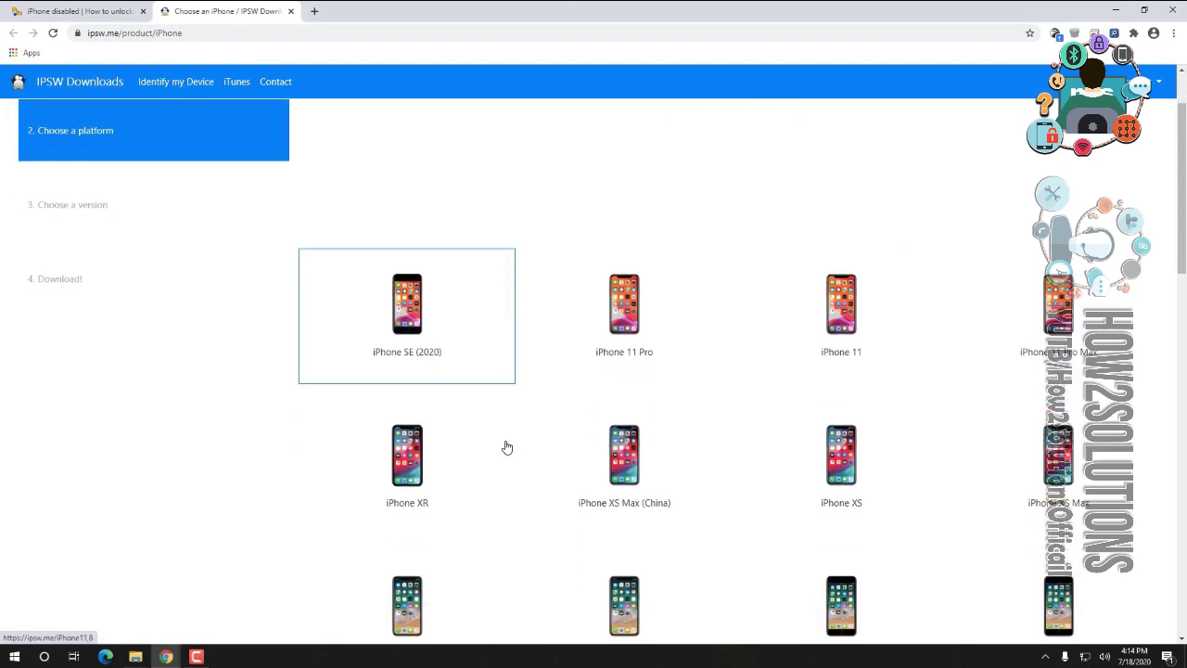
On ipsw.me, pick iPhone 7 (GSM) and download the signed iOS 13.6 (17G68) IPSW
{"action": "scroll", "scroll_direction": "down", "scroll_amount": 3}
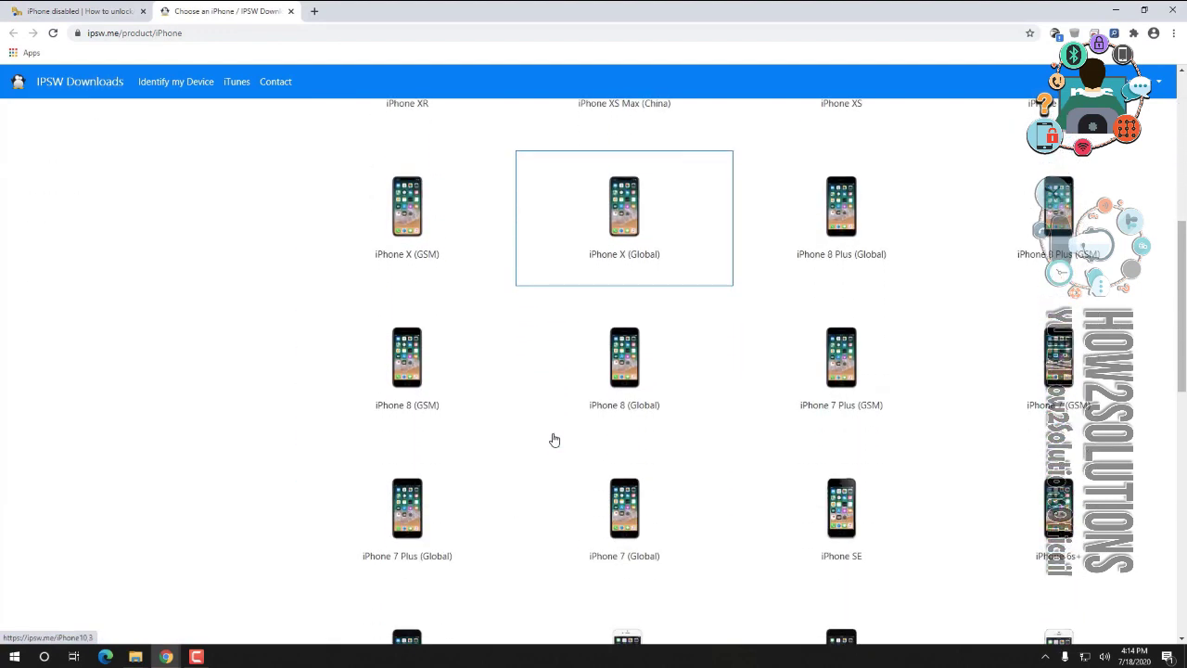
{"action": "scroll", "scroll_direction": "down", "scroll_amount": 3}
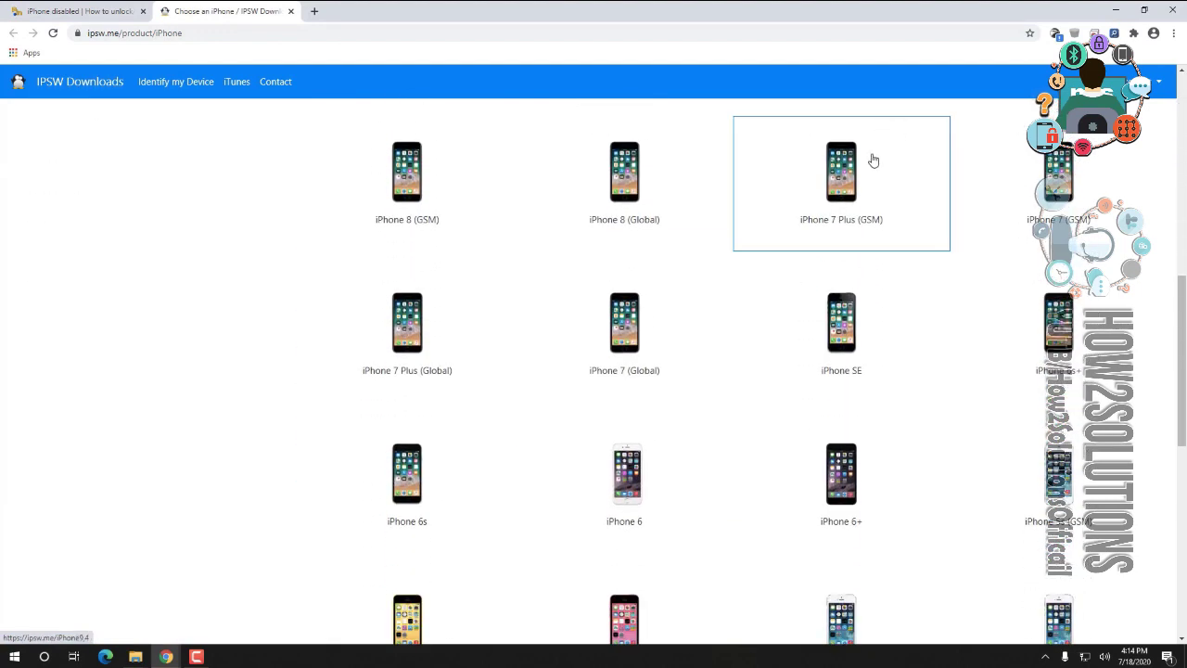
{"action": "mouse_move", "coordinate": [1057, 223]}
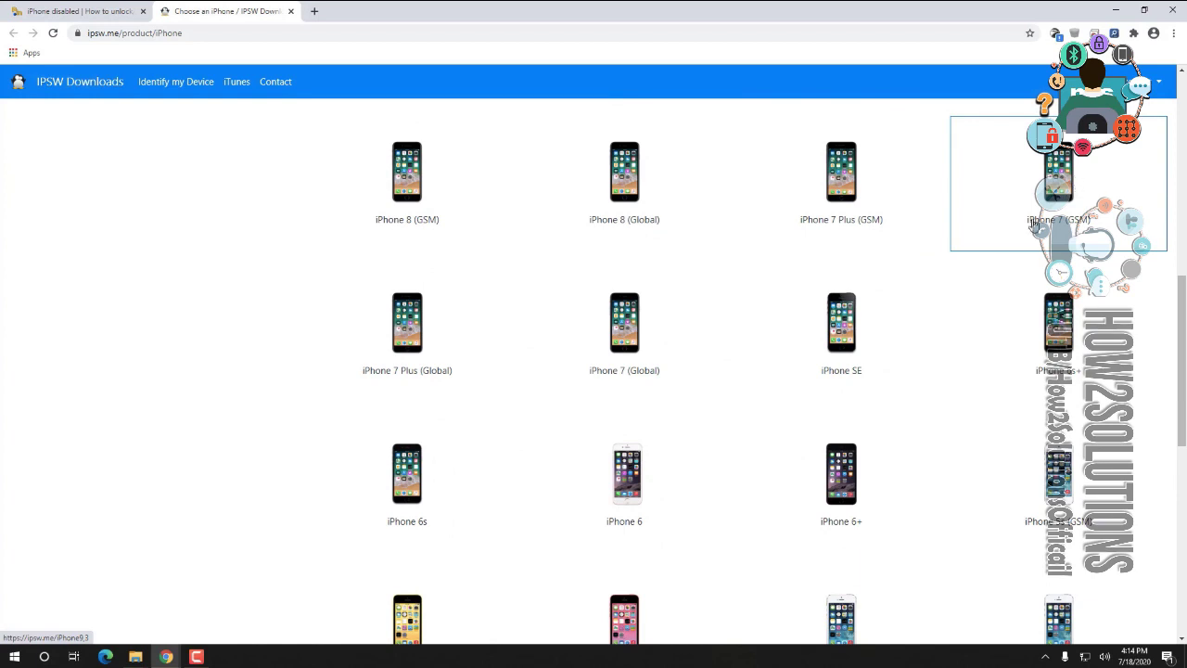
{"action": "left_click", "coordinate": [1057, 170]}
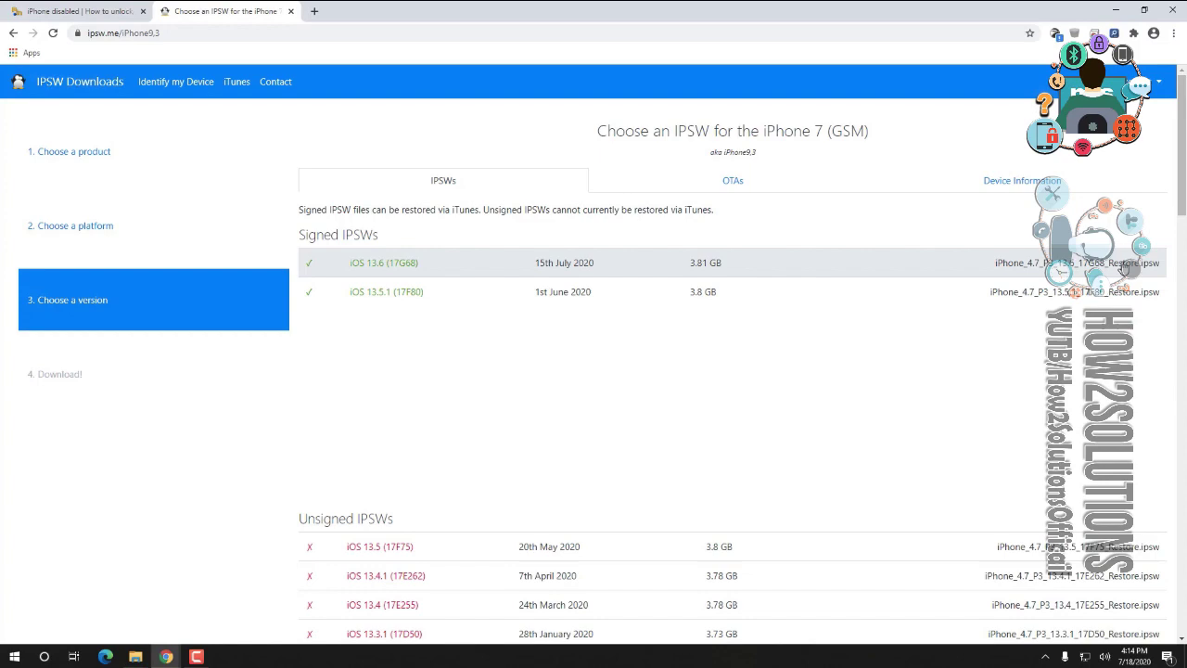
{"action": "left_click", "coordinate": [291, 11]}
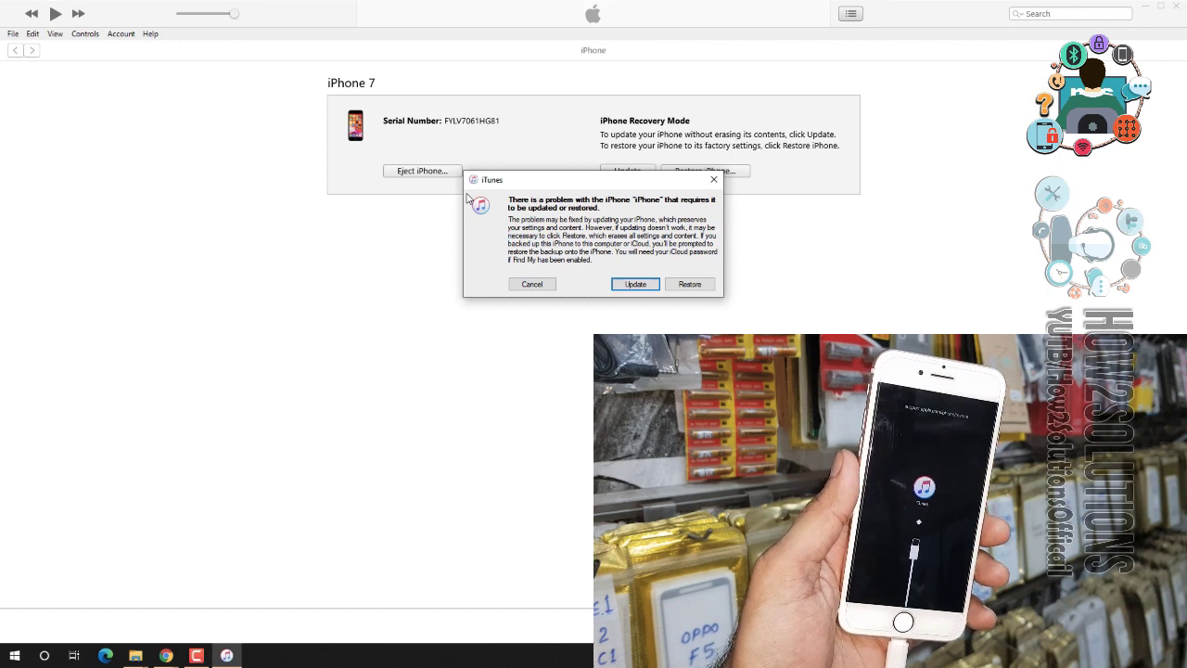
{"action": "mouse_move", "coordinate": [844, 286]}
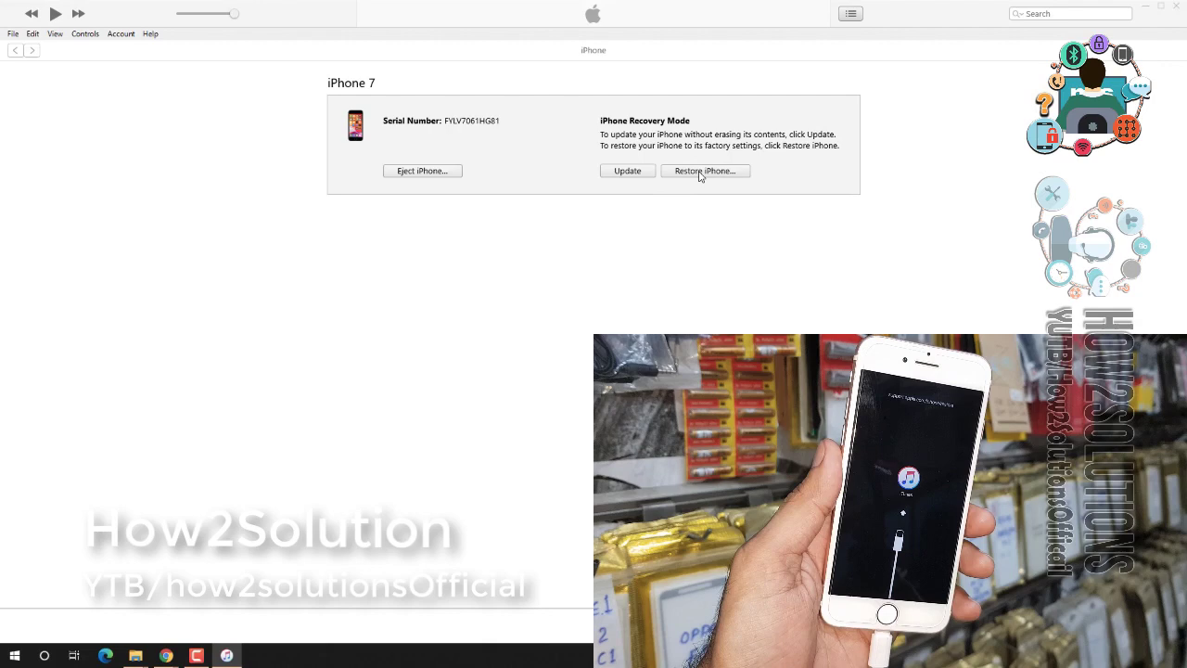
Shift-restore the iPhone 7 with iPhone_4.7_P3_13.6_17G68_Restore.ipsw and confirm erasing it
{"action": "left_click", "coordinate": [705, 170]}
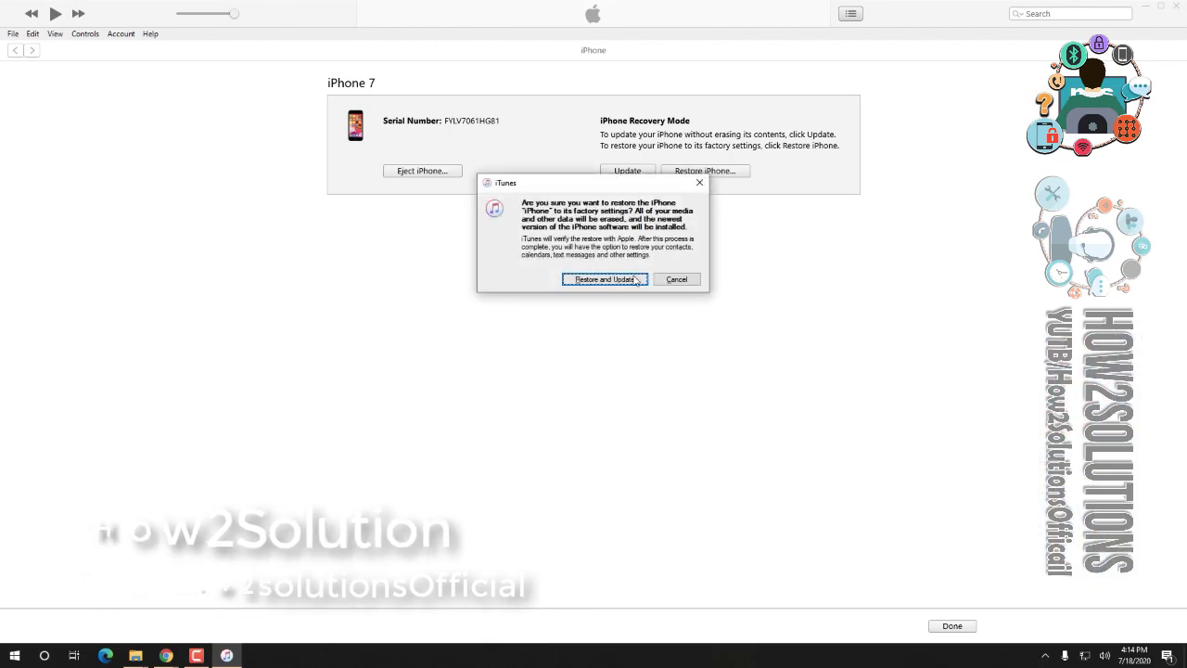
{"action": "left_click", "coordinate": [605, 279]}
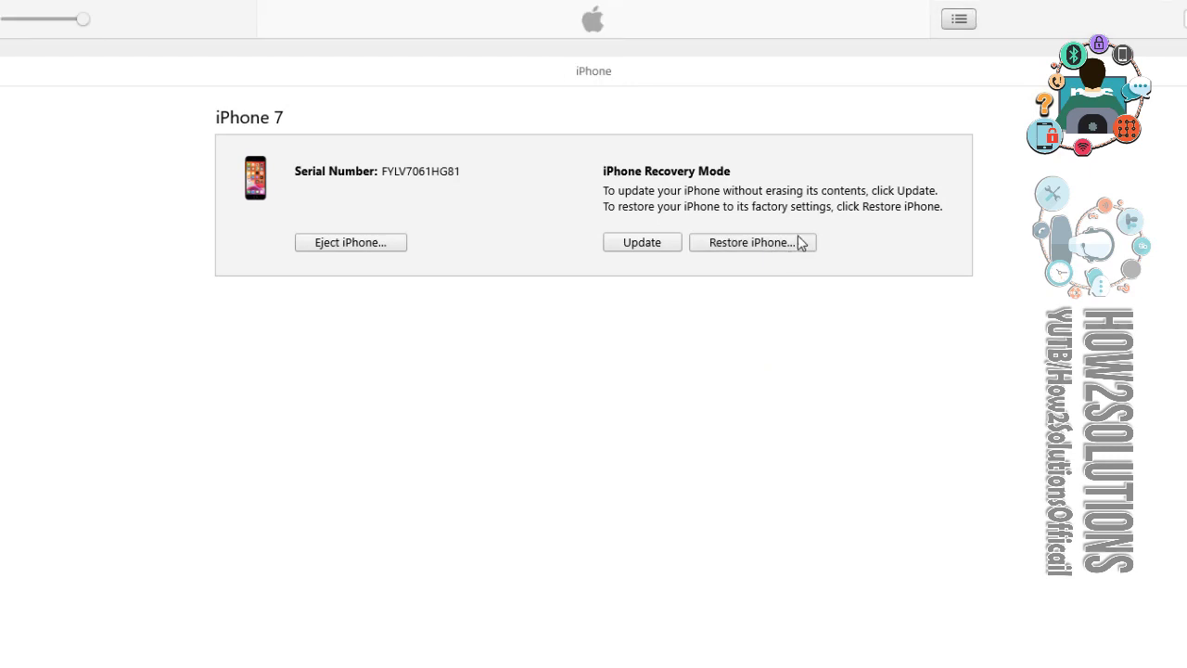
{"action": "left_click", "coordinate": [750, 242]}
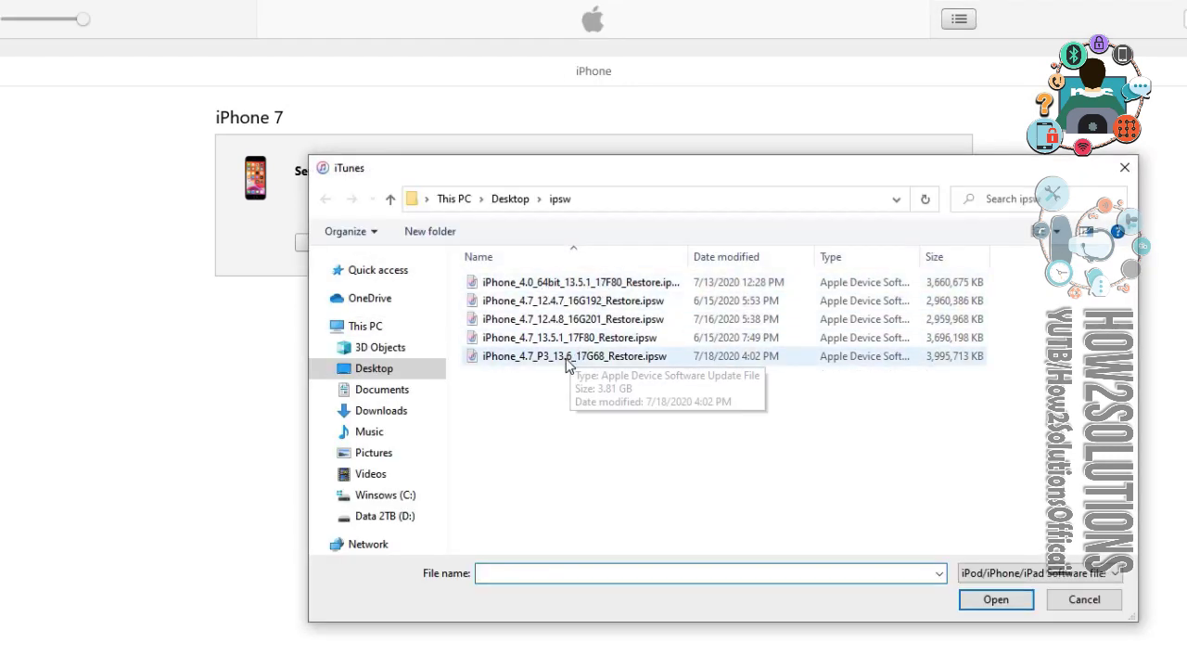
{"action": "left_click", "coordinate": [995, 599]}
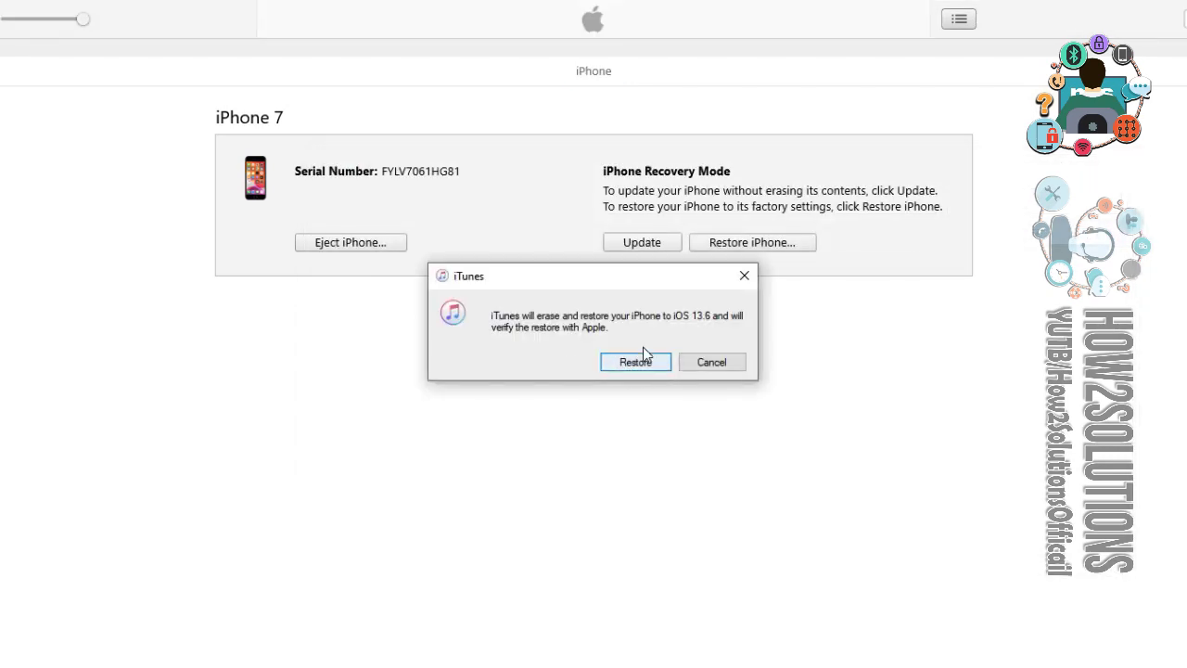
{"action": "left_click", "coordinate": [635, 361]}
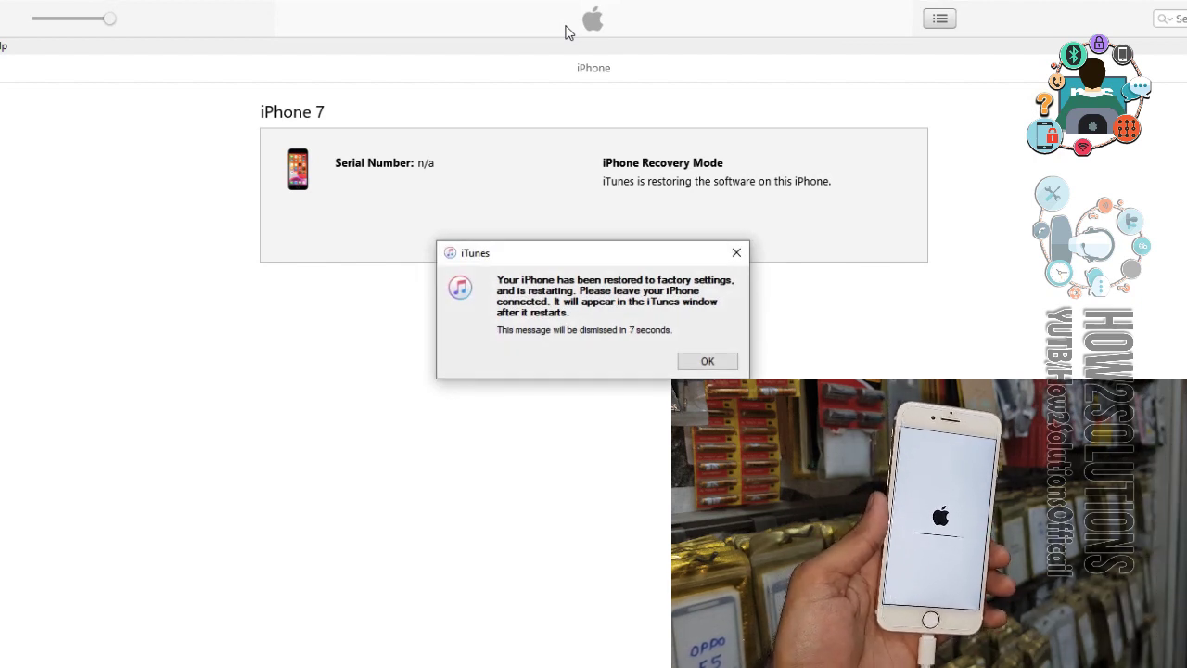
{"action": "mouse_move", "coordinate": [931, 186]}
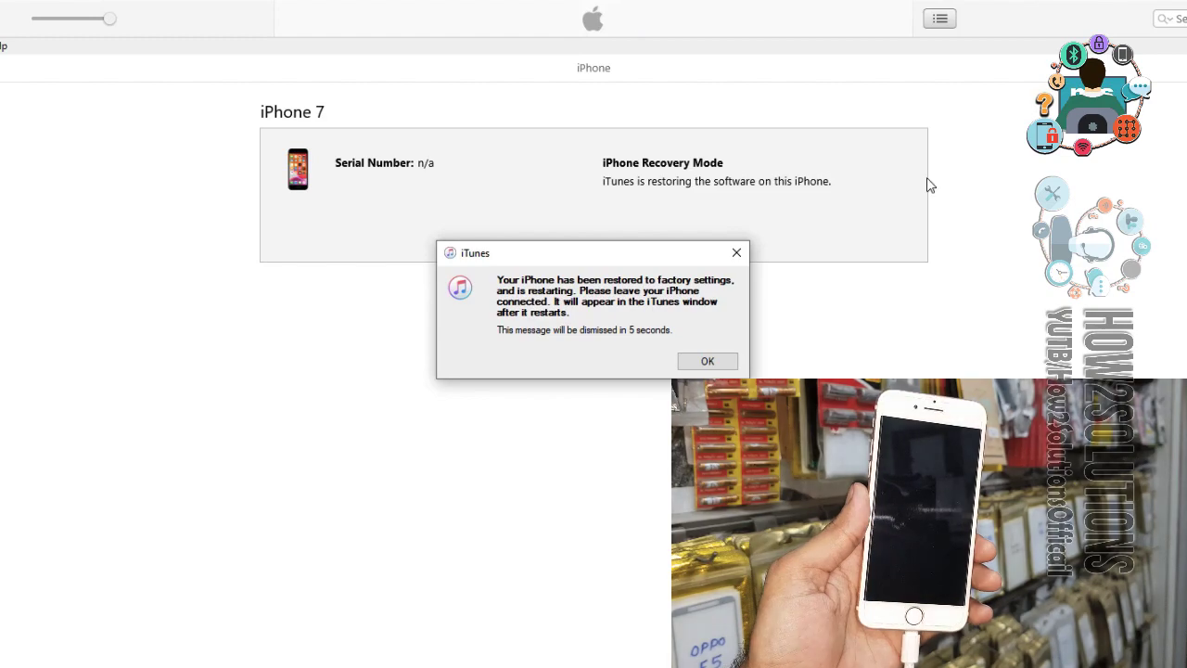